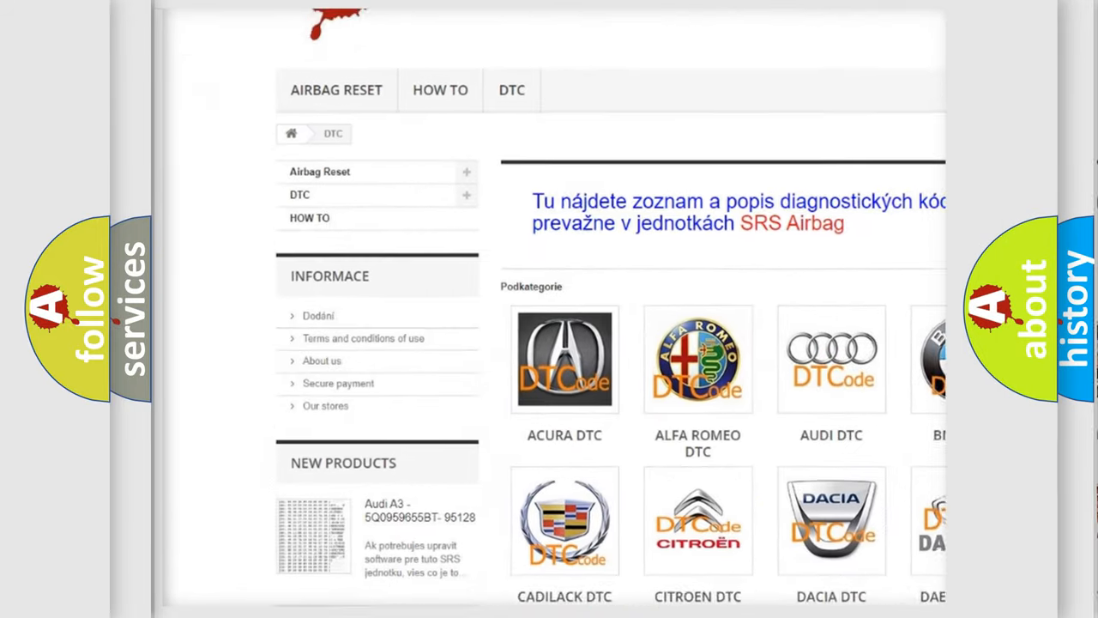
{"action": "scroll", "scroll_direction": "down", "scroll_amount": 3}
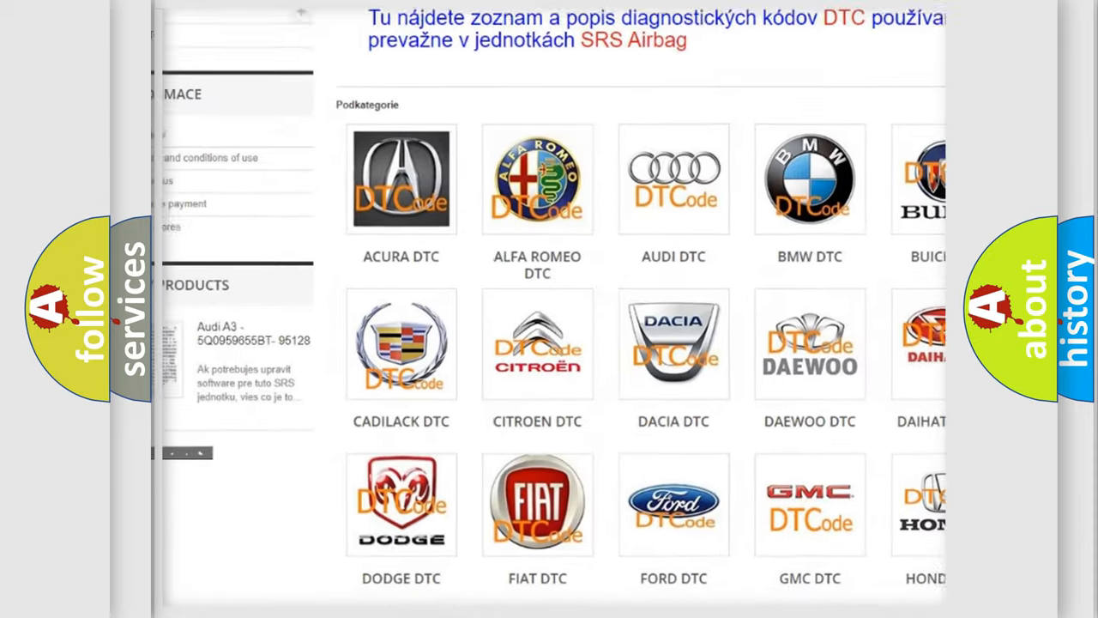
{"action": "scroll", "scroll_direction": "down", "scroll_amount": 3}
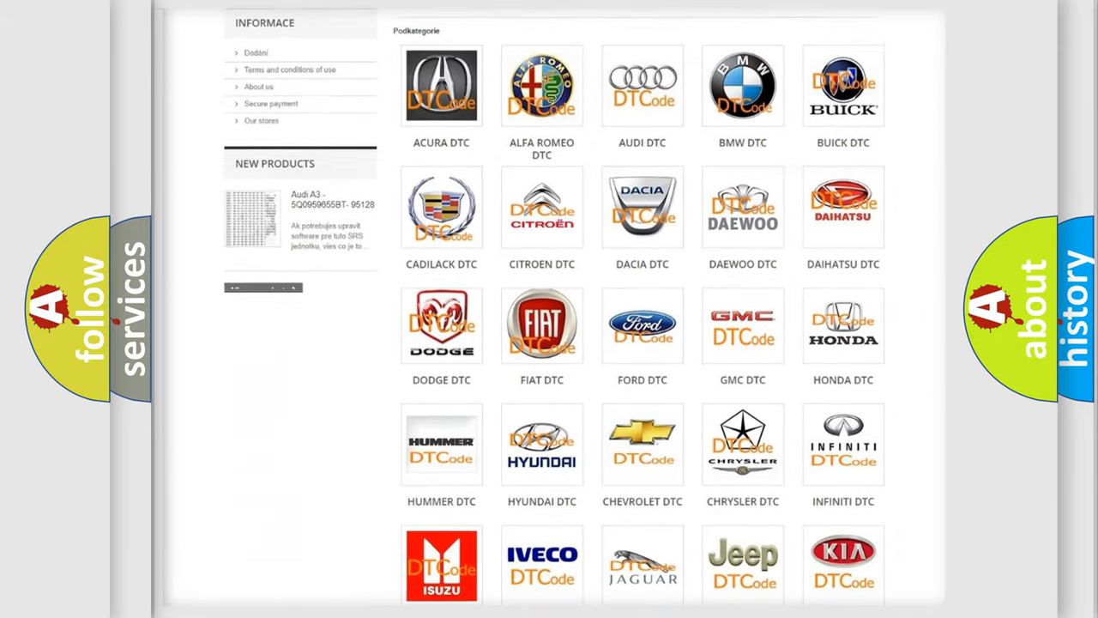